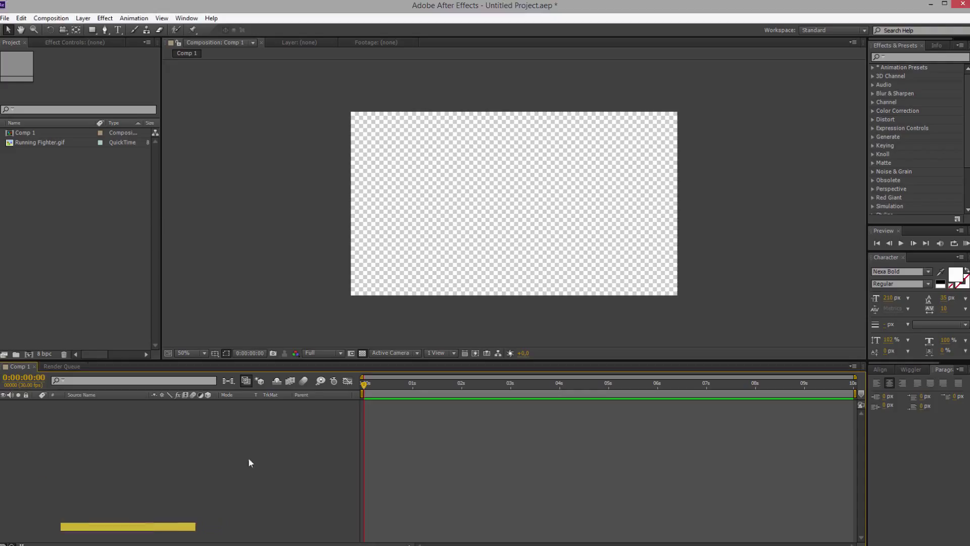
- Create a dark gray solid (Ctrl+Y), add the 'New' text layer and keyframe its Position
{"action": "key", "text": "ctrl+y"}
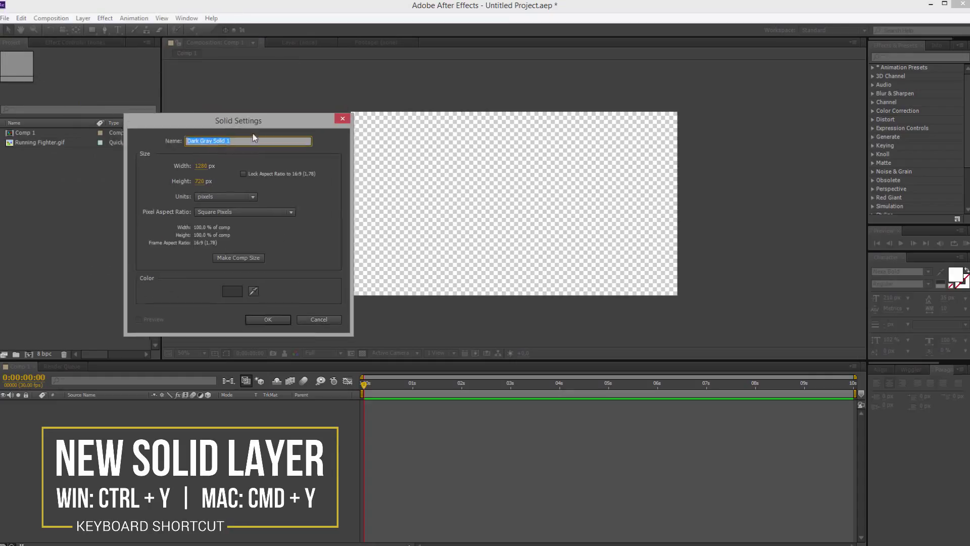
{"action": "left_click", "coordinate": [268, 319]}
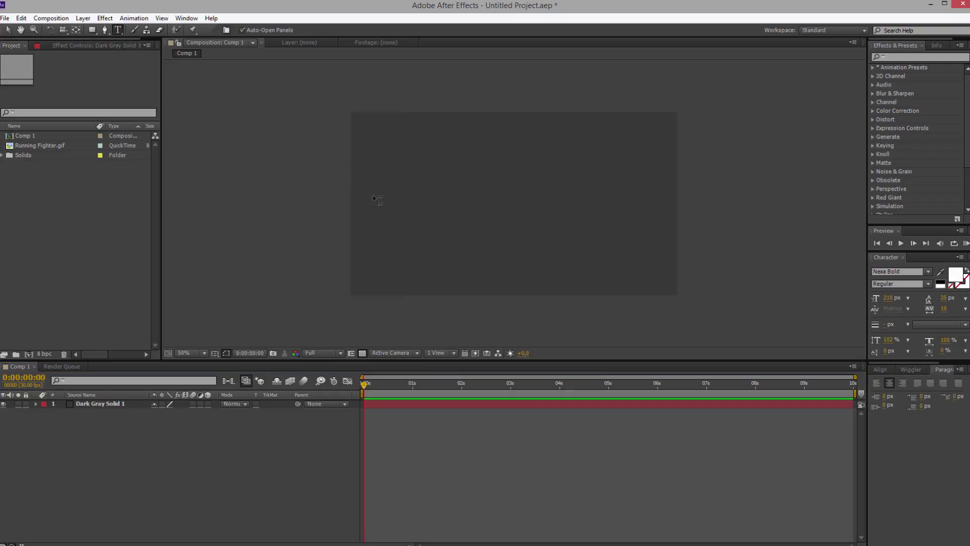
{"action": "type", "text": "ew"}
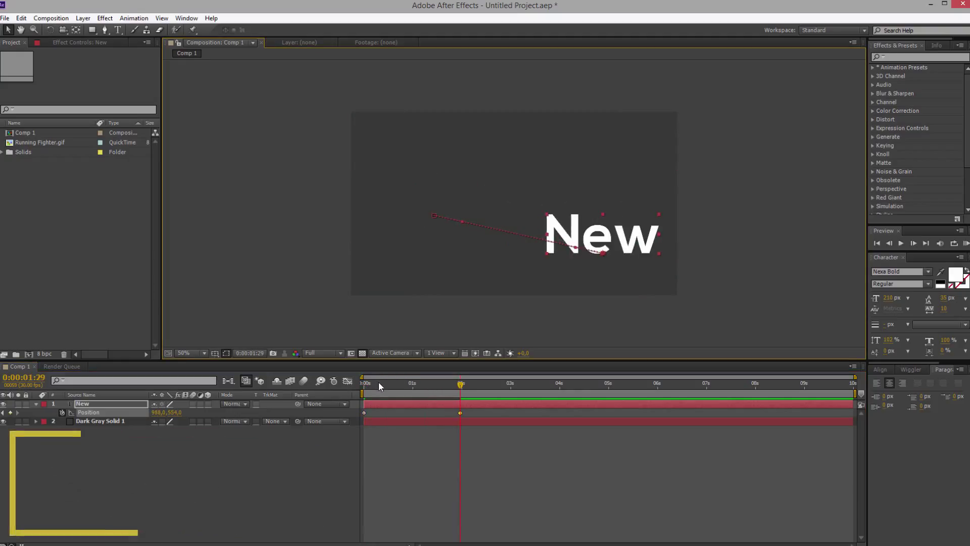
{"action": "left_click", "coordinate": [364, 383]}
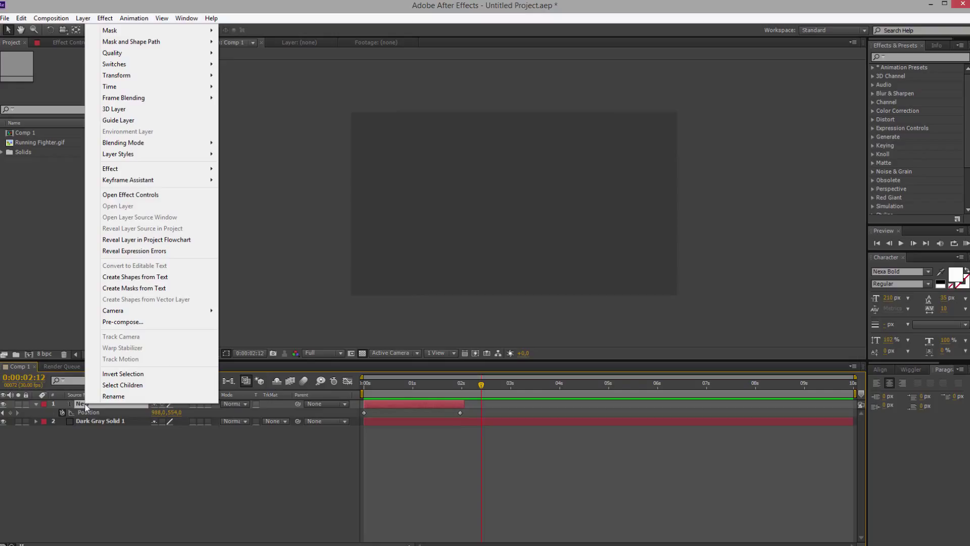
{"action": "mouse_move", "coordinate": [131, 104]}
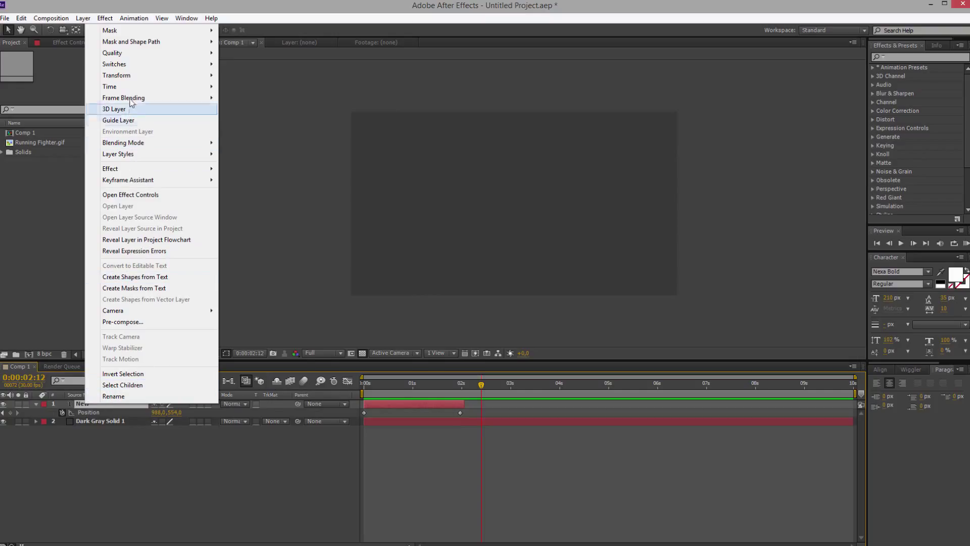
{"action": "mouse_move", "coordinate": [109, 86]}
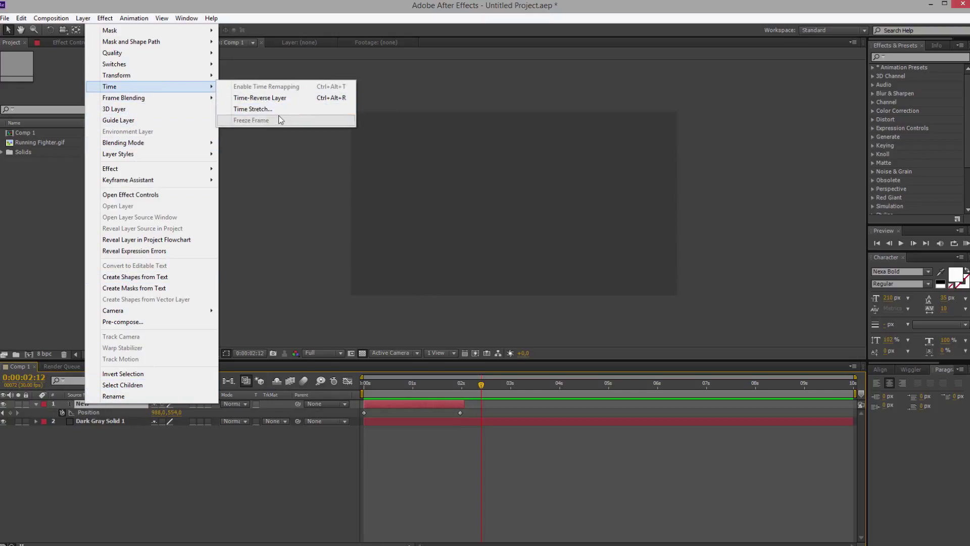
- Time Stretch the New layer to a New Duration of 0:00:04:02
{"action": "left_click", "coordinate": [253, 109]}
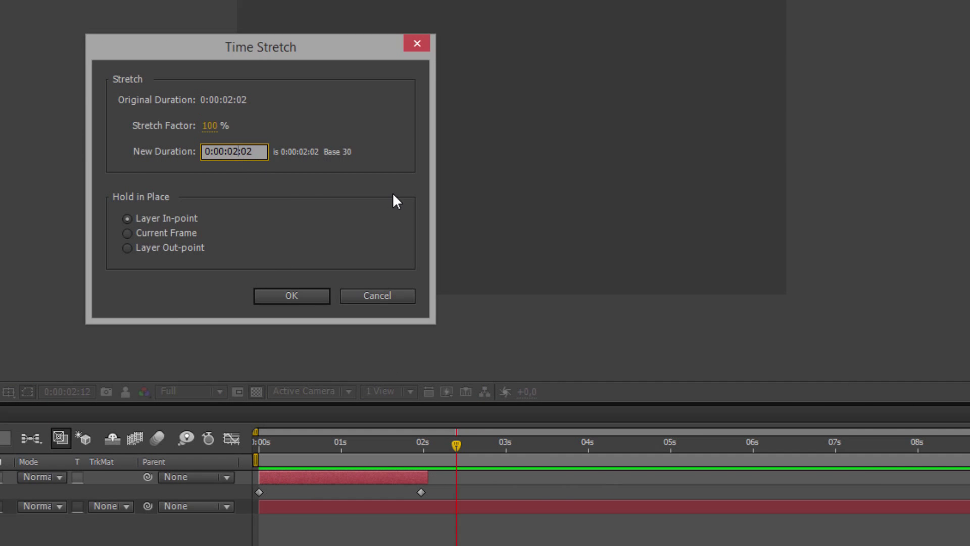
{"action": "type", "text": "0:00:04:02"}
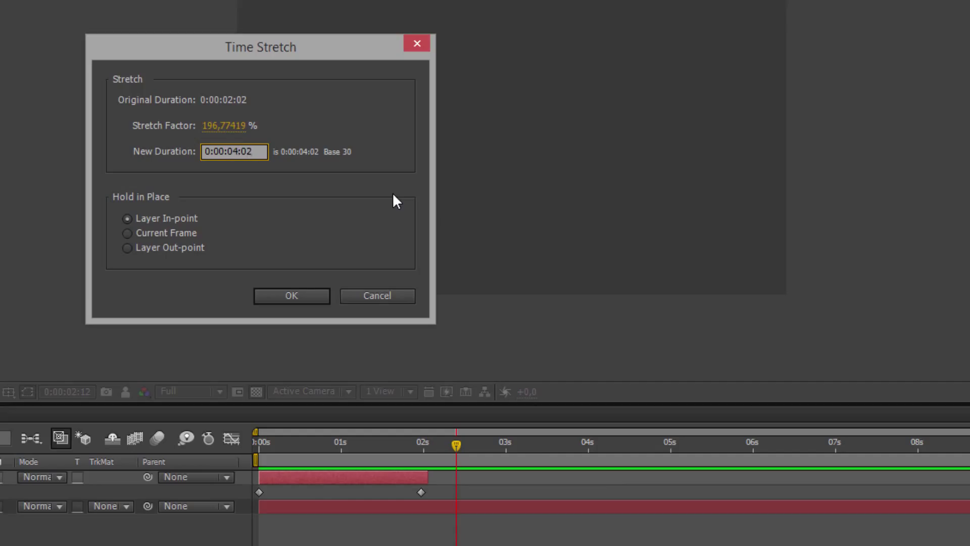
{"action": "left_click", "coordinate": [291, 295]}
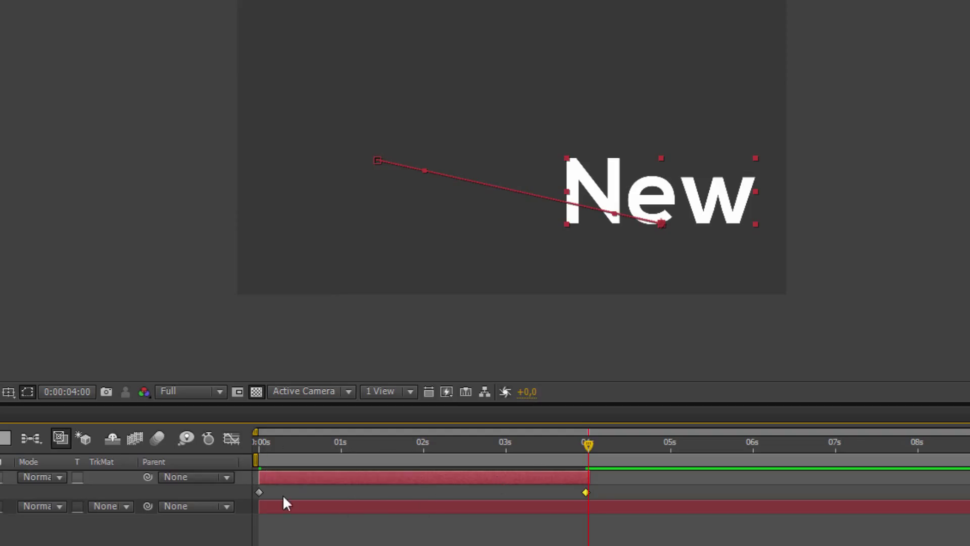
{"action": "mouse_move", "coordinate": [562, 515]}
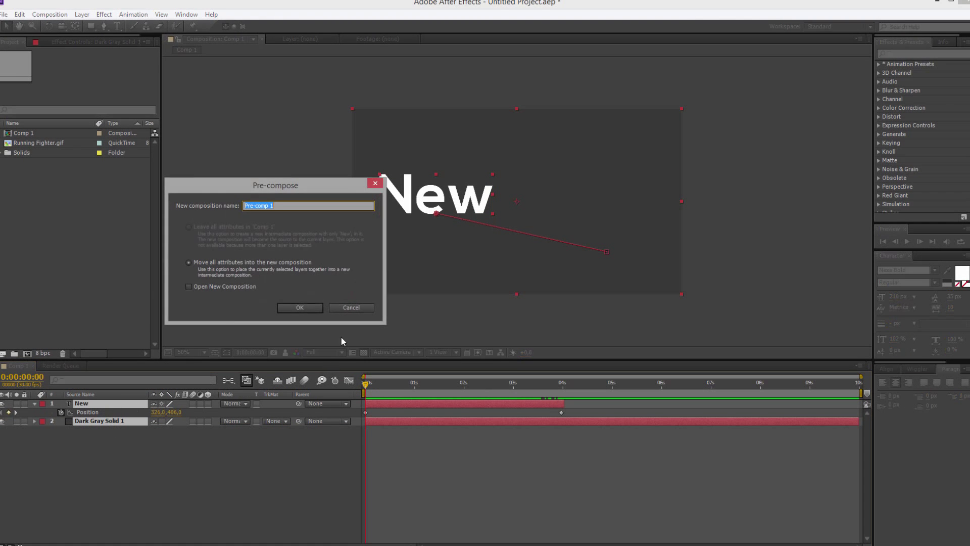
- Pre-compose the two layers into Pre-comp 1 and confirm its Time Stretch dialog
{"action": "left_click", "coordinate": [299, 307]}
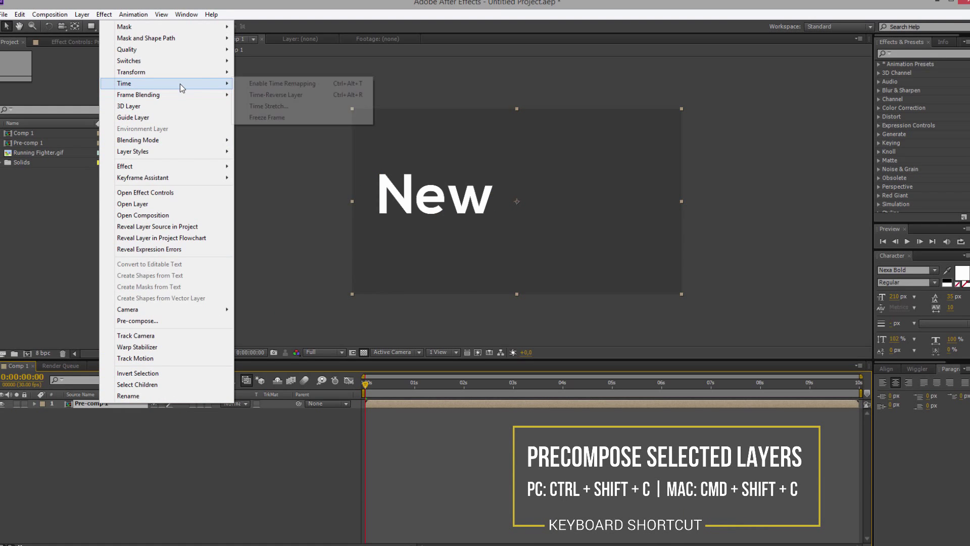
{"action": "left_click", "coordinate": [268, 106]}
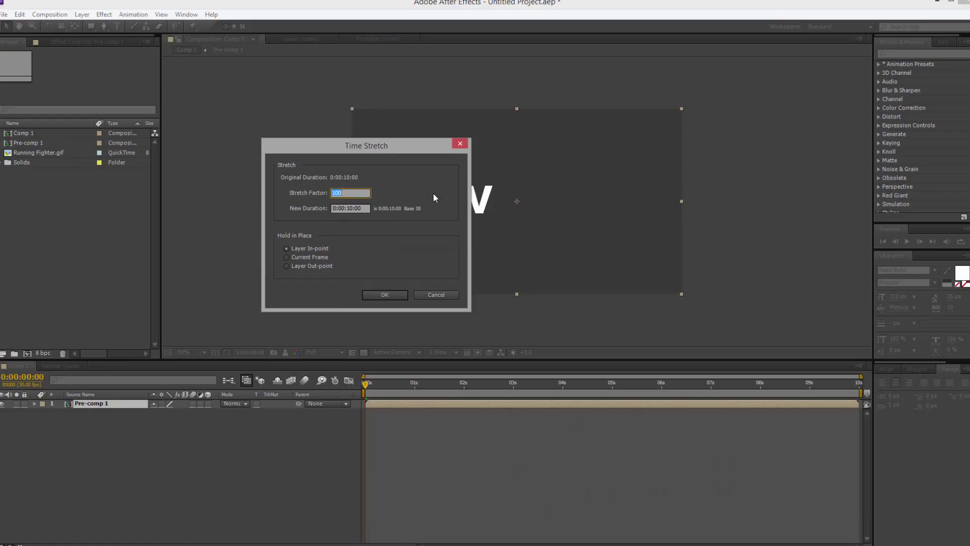
{"action": "left_click", "coordinate": [384, 295]}
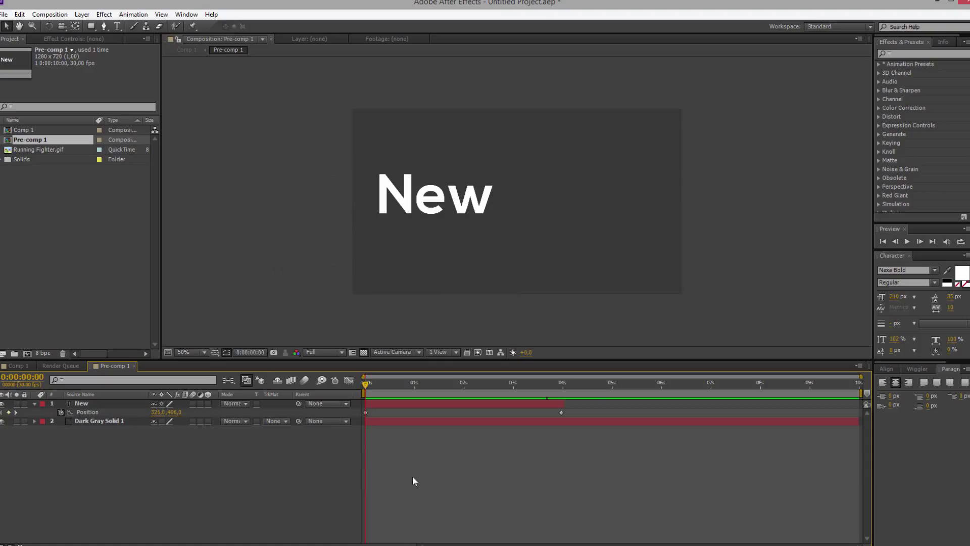
{"action": "mouse_move", "coordinate": [864, 460]}
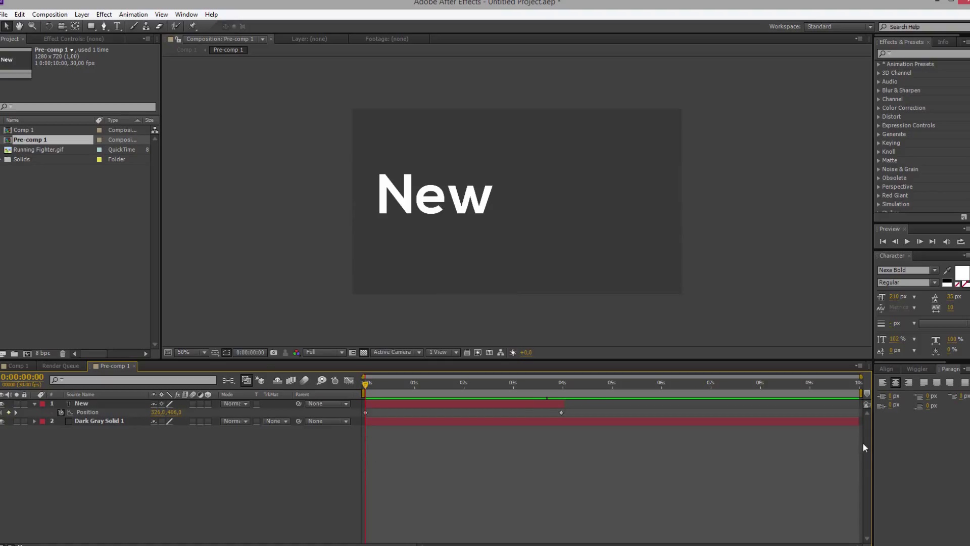
{"action": "mouse_move", "coordinate": [20, 372]}
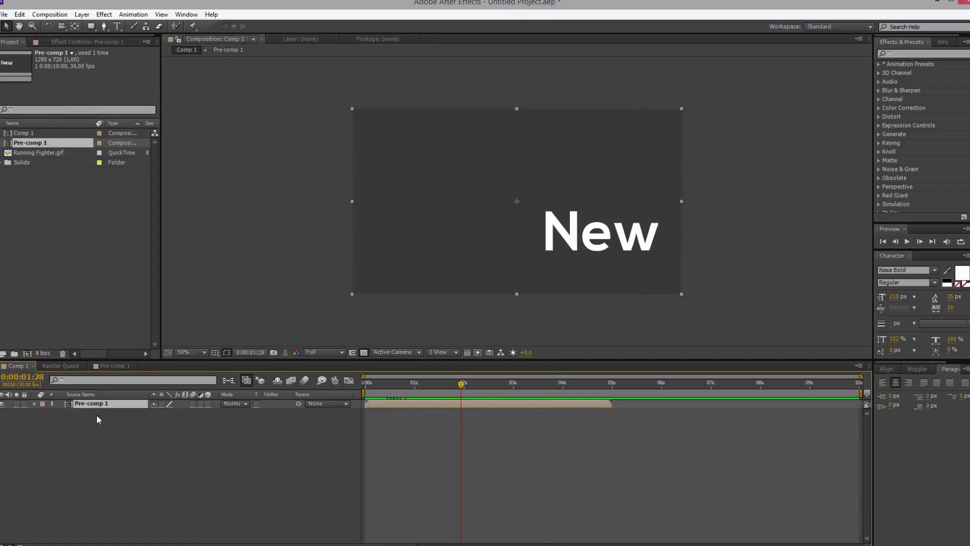
{"action": "mouse_move", "coordinate": [414, 509]}
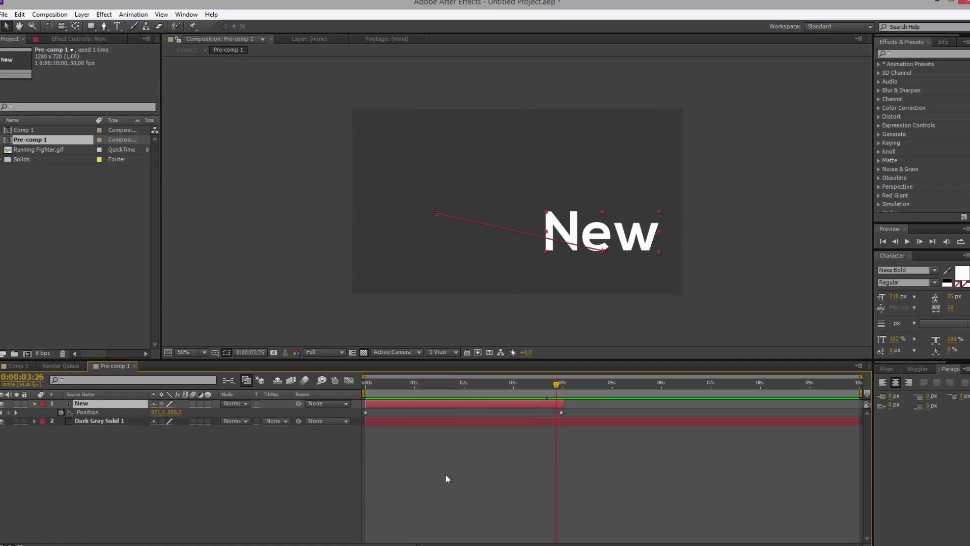
{"action": "left_click", "coordinate": [576, 383]}
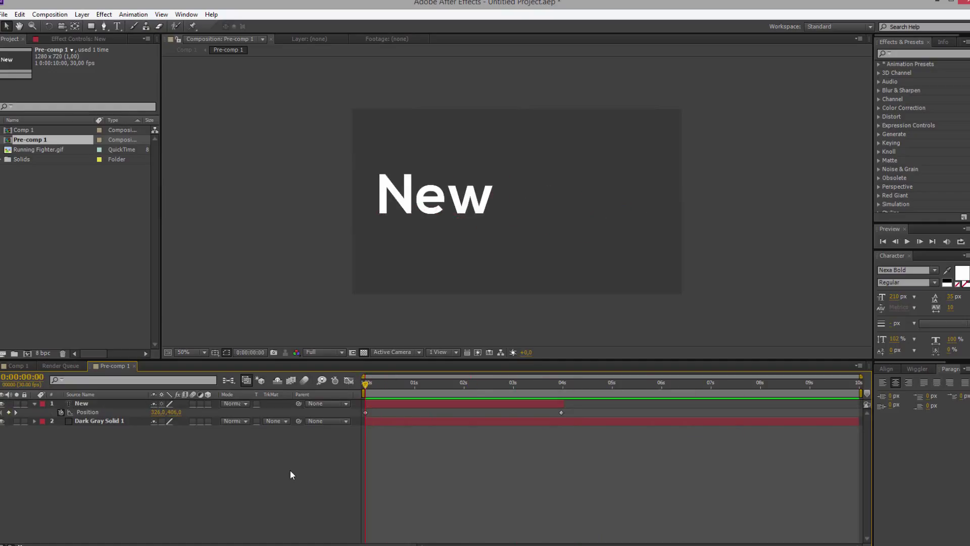
{"action": "mouse_move", "coordinate": [323, 438]}
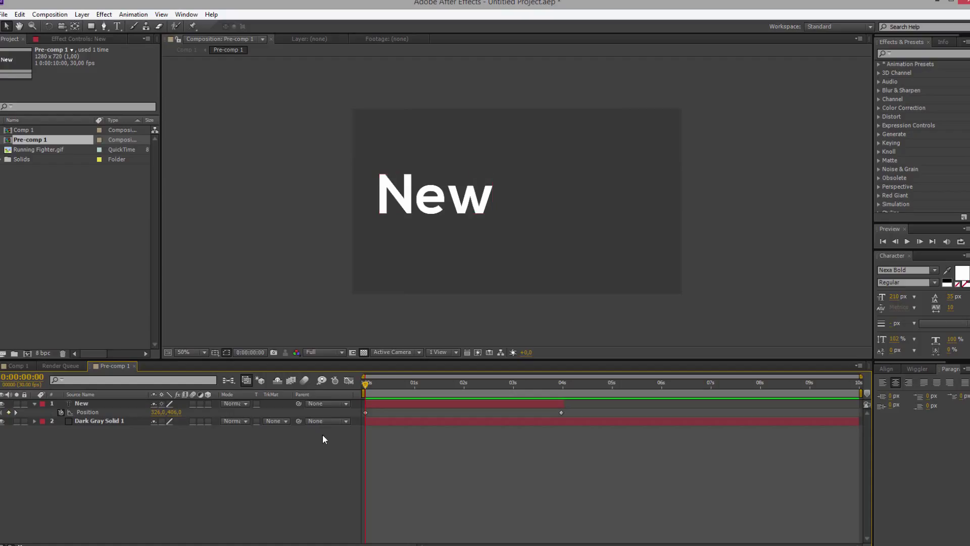
{"action": "mouse_move", "coordinate": [286, 466]}
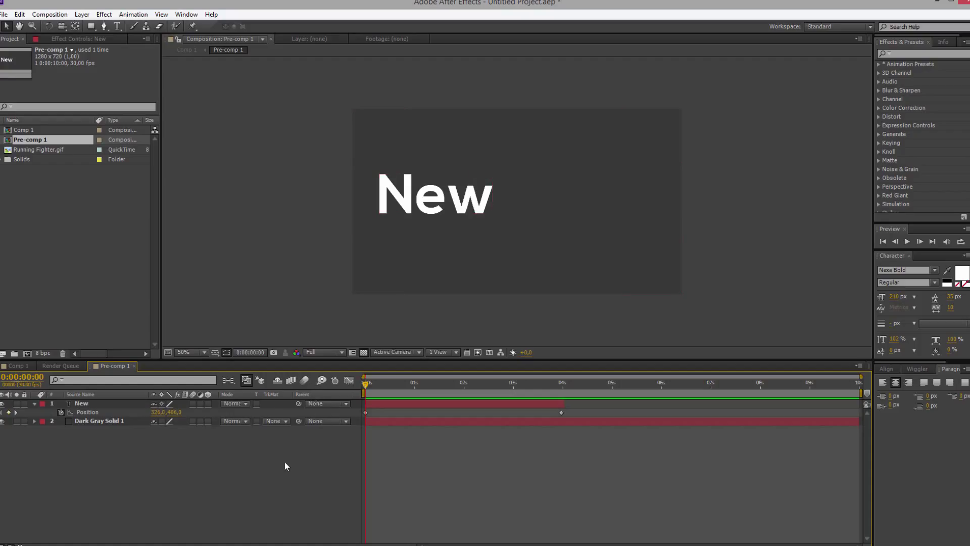
- Show the Stretch column in the Pre-comp 1 timeline via the column header menu
{"action": "right_click", "coordinate": [318, 394]}
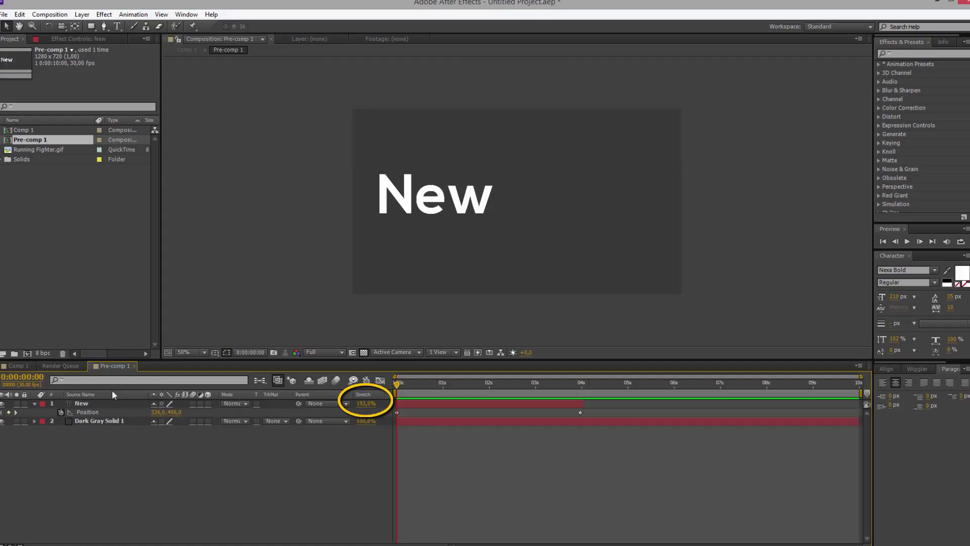
{"action": "left_click_drag", "start_coordinate": [365, 403], "coordinate": [384, 404]}
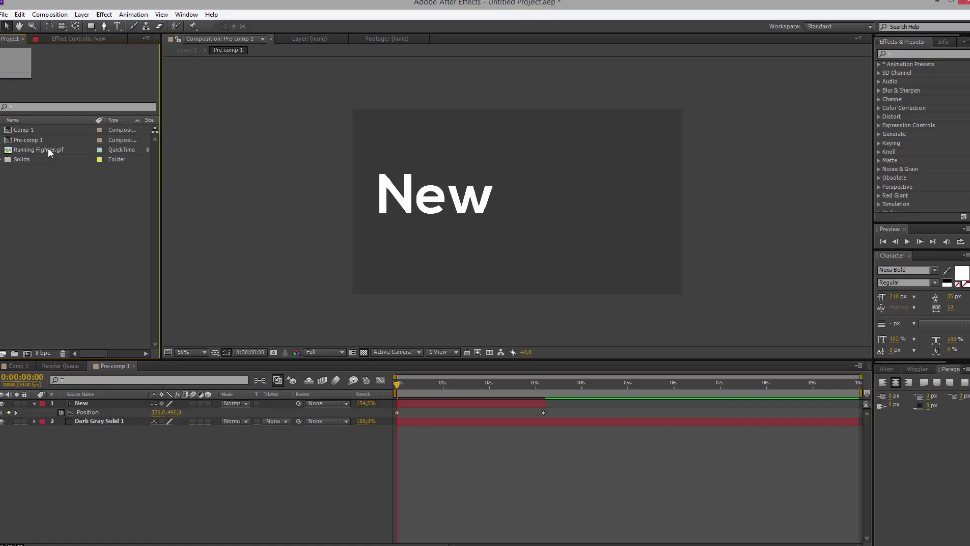
- Add Running Fighter.gif to Pre-comp 1 and raise its Stretch so it lasts about two seconds
{"action": "left_click", "coordinate": [38, 150]}
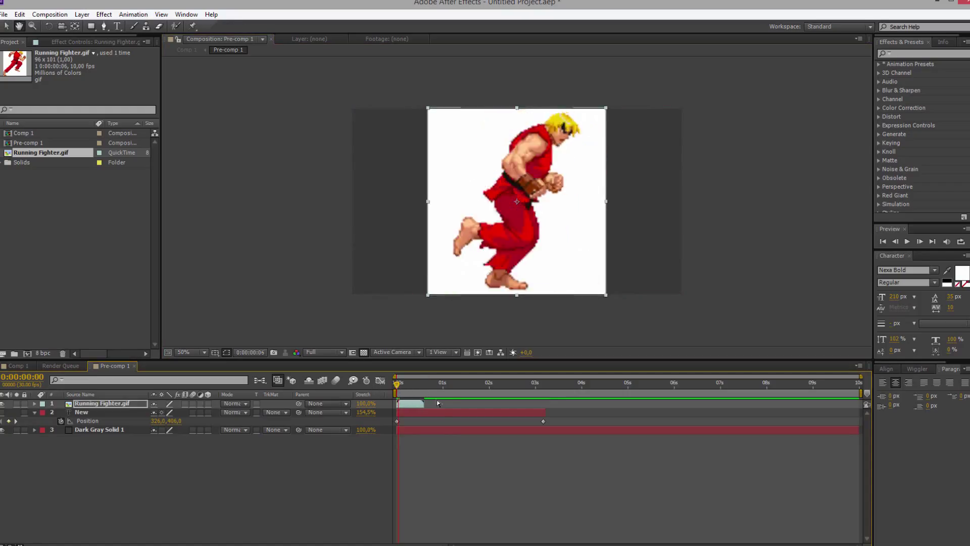
{"action": "left_click", "coordinate": [437, 382]}
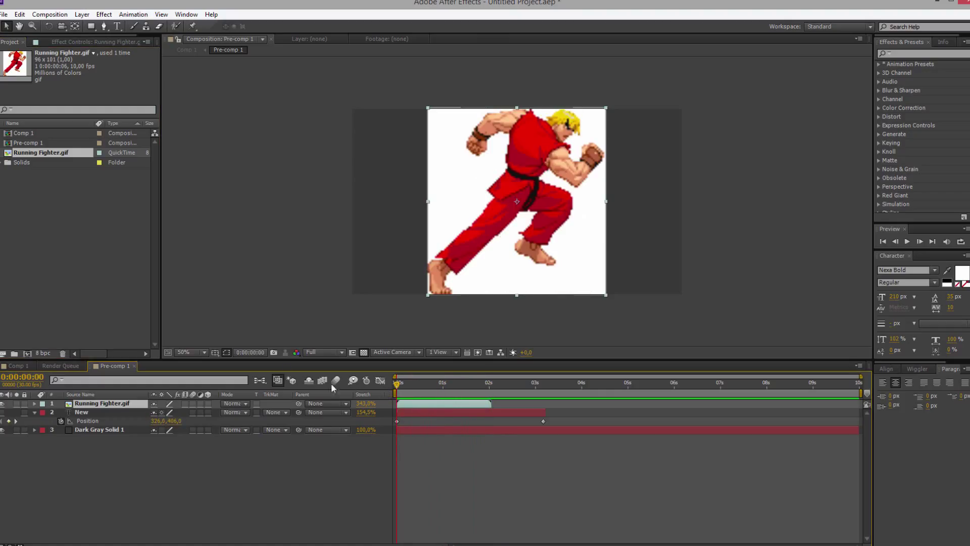
{"action": "mouse_move", "coordinate": [111, 269]}
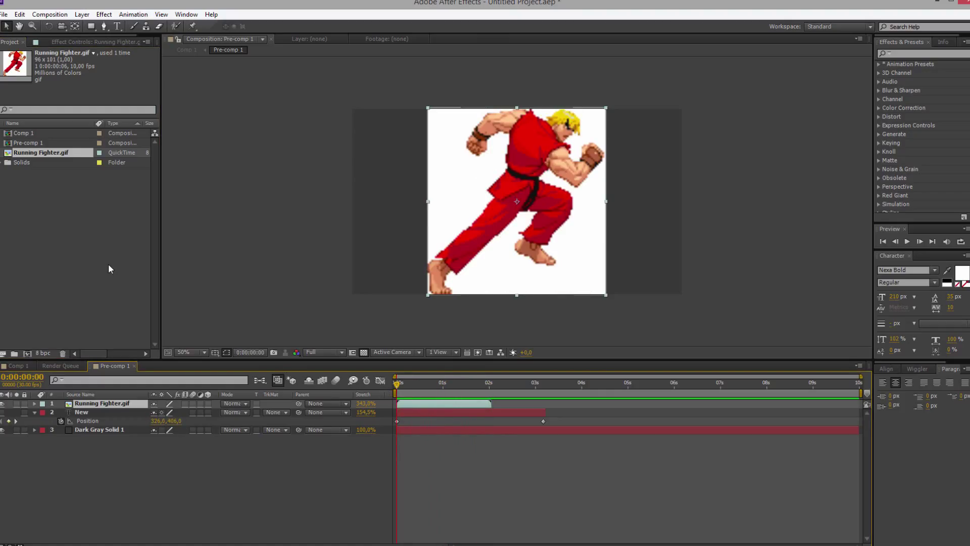
{"action": "mouse_move", "coordinate": [153, 274]}
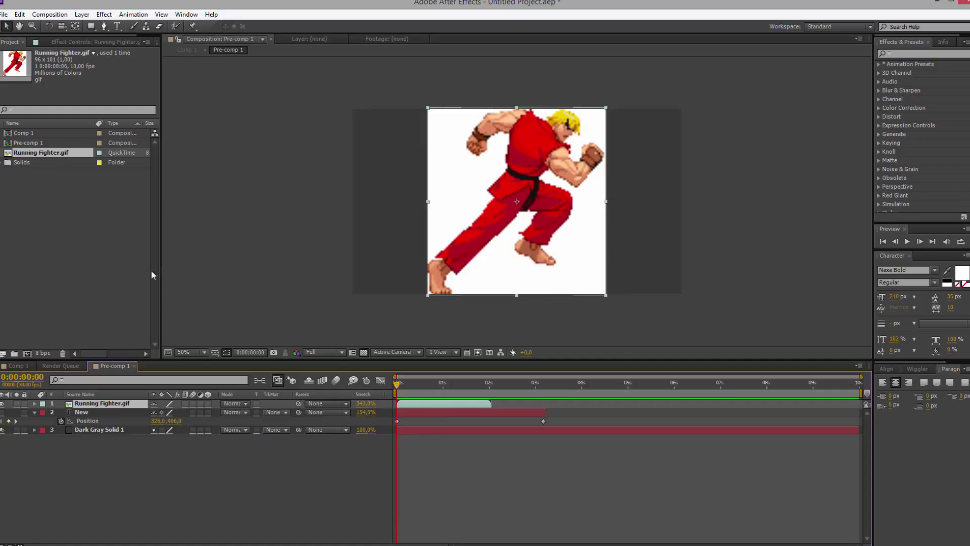
{"action": "mouse_move", "coordinate": [51, 246]}
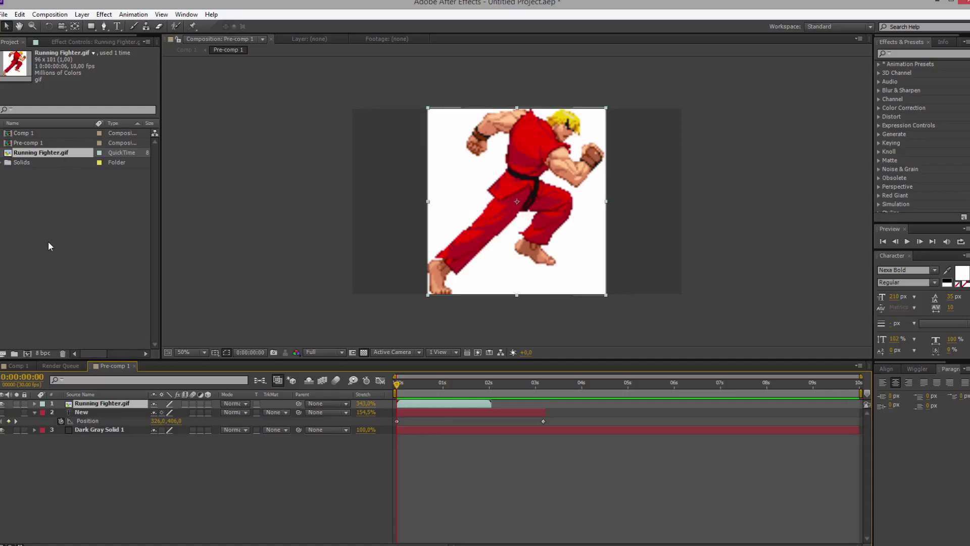
{"action": "mouse_move", "coordinate": [52, 241]}
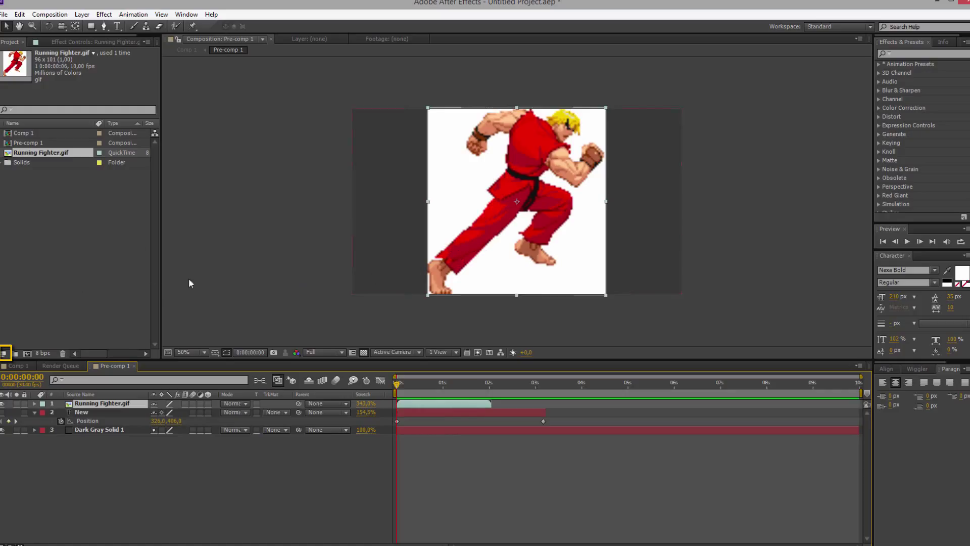
{"action": "mouse_move", "coordinate": [6, 352]}
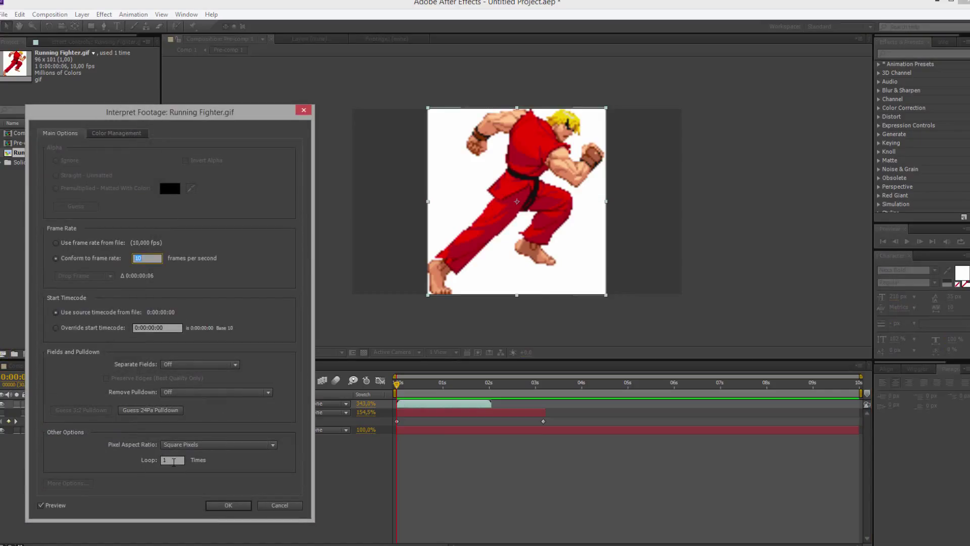
- In Interpret Footage, set the Running Fighter gif to loop 10 times
{"action": "left_click", "coordinate": [172, 459]}
{"action": "type", "text": "0"}
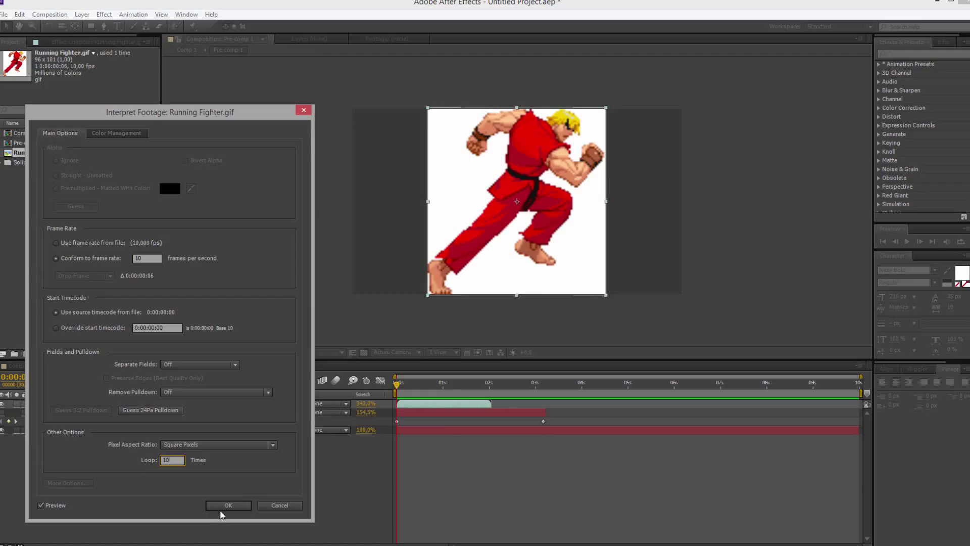
{"action": "left_click", "coordinate": [229, 505]}
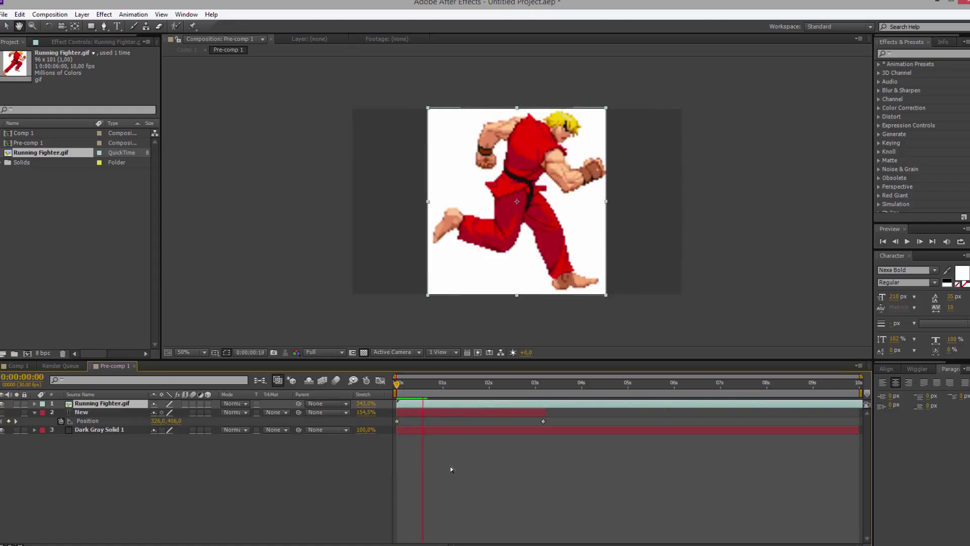
- Set the gif layer's Stretch to 56% so it ends near 0:00:03:01, then scrub to review
{"action": "left_click_drag", "start_coordinate": [423, 382], "coordinate": [510, 382]}
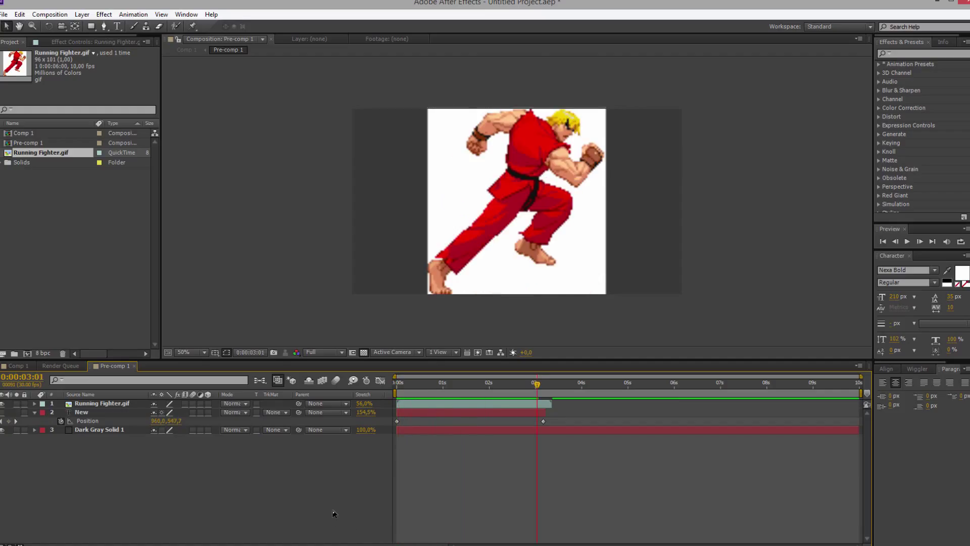
{"action": "left_click", "coordinate": [101, 403]}
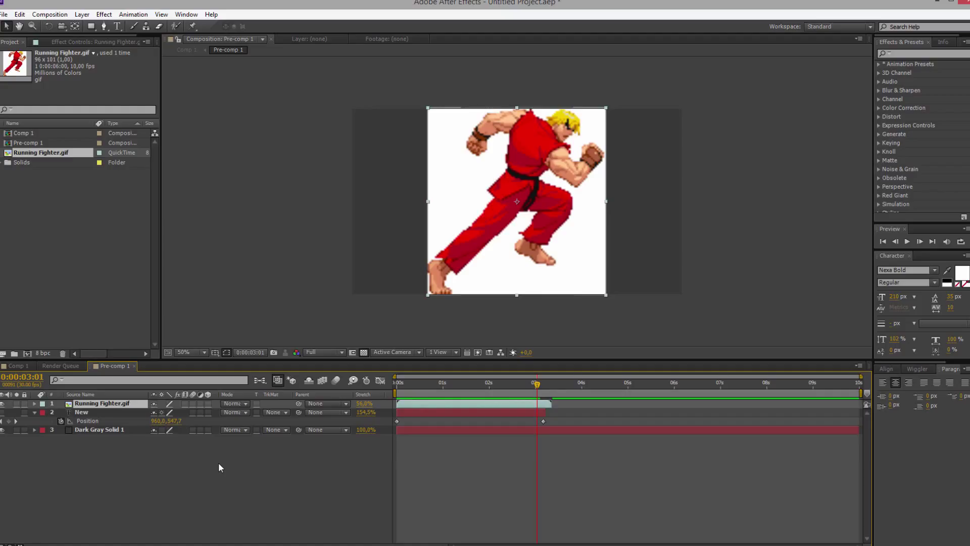
{"action": "mouse_move", "coordinate": [134, 447]}
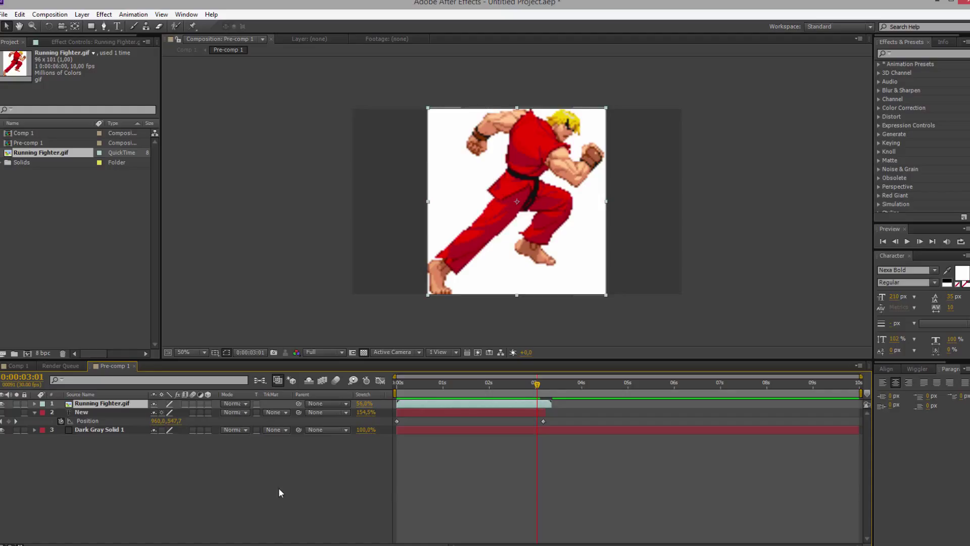
{"action": "mouse_move", "coordinate": [352, 460]}
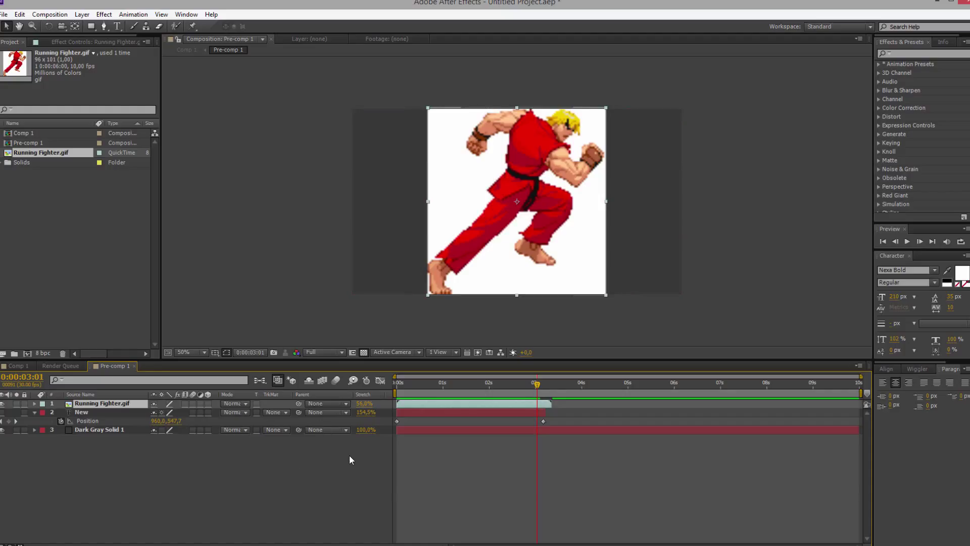
{"action": "mouse_move", "coordinate": [339, 453]}
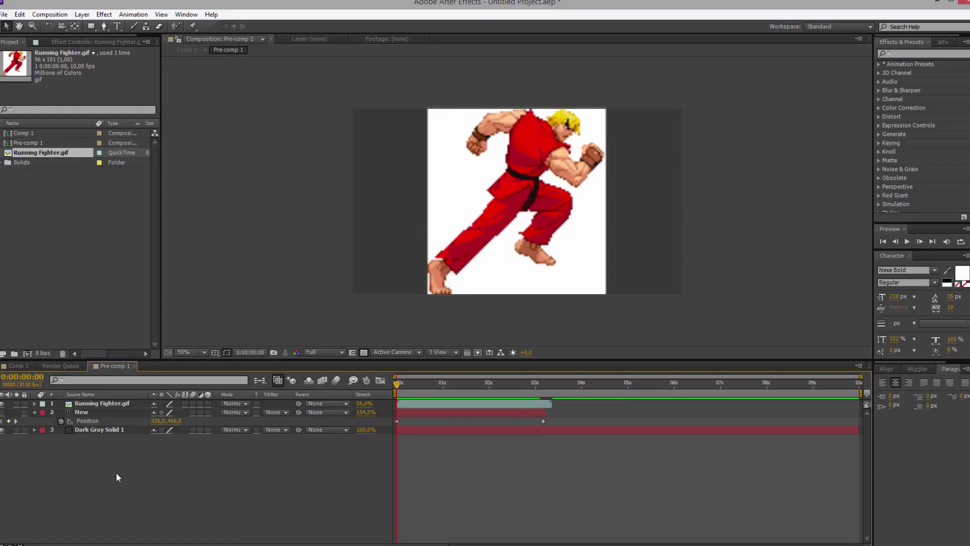
{"action": "left_click", "coordinate": [623, 383]}
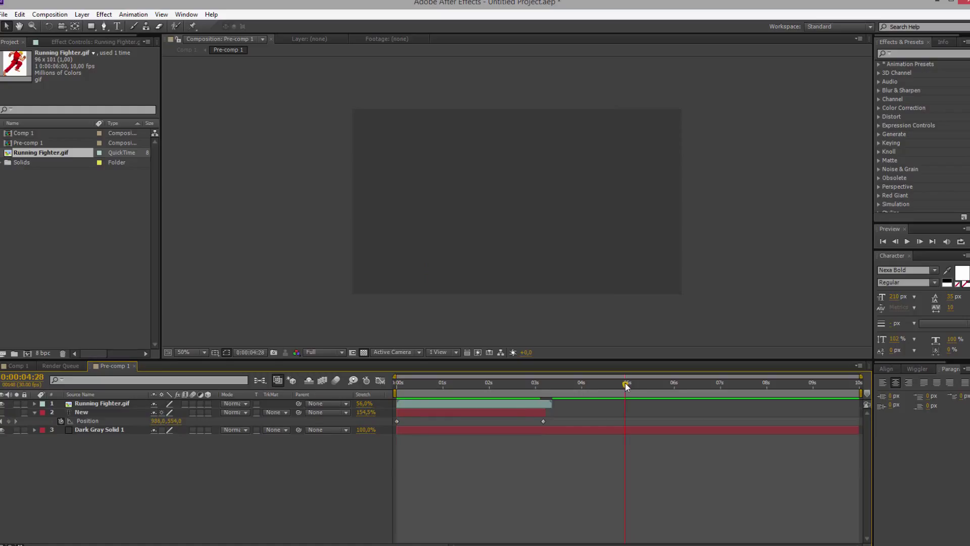
{"action": "mouse_move", "coordinate": [659, 402]}
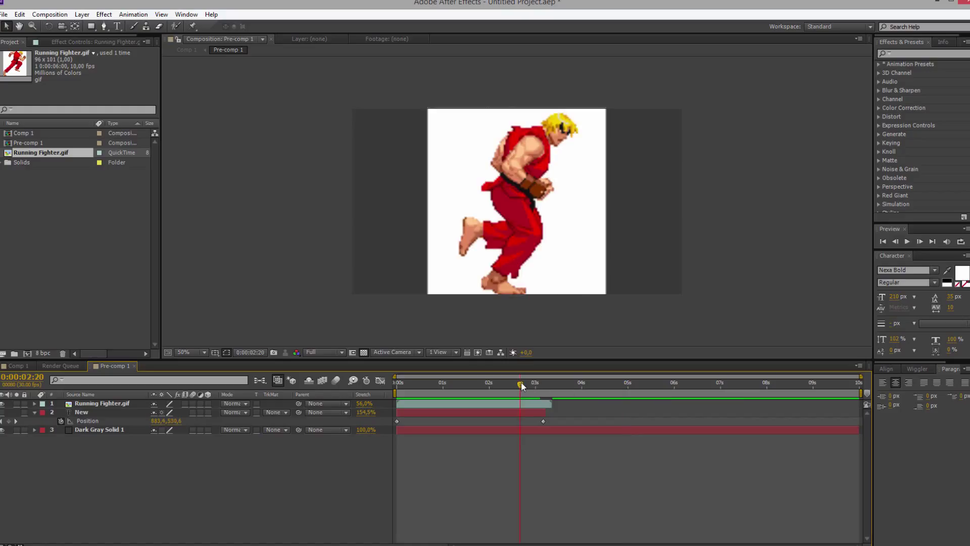
{"action": "mouse_move", "coordinate": [659, 423]}
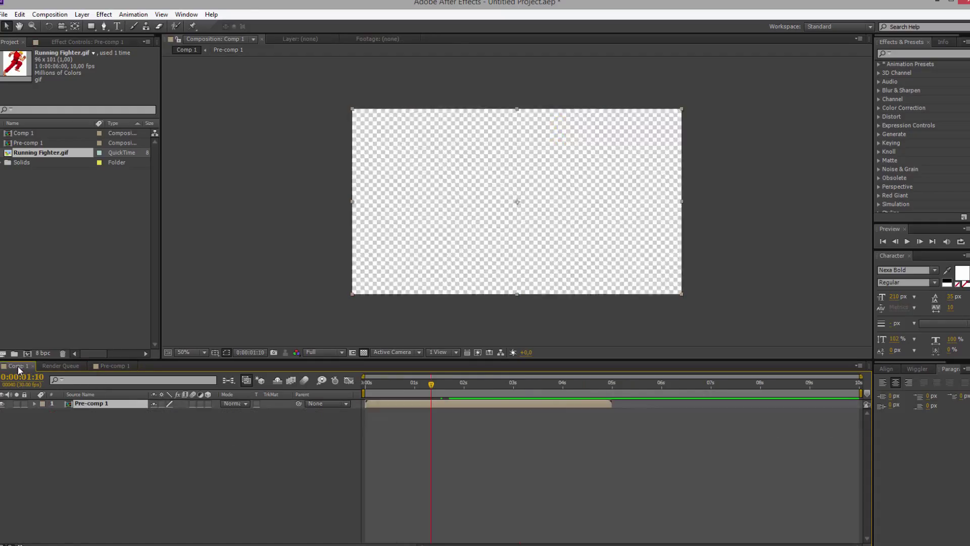
- In Comp 1, Time Stretch the Pre-comp 1 layer to 60% for a six-second duration
{"action": "left_click", "coordinate": [81, 14]}
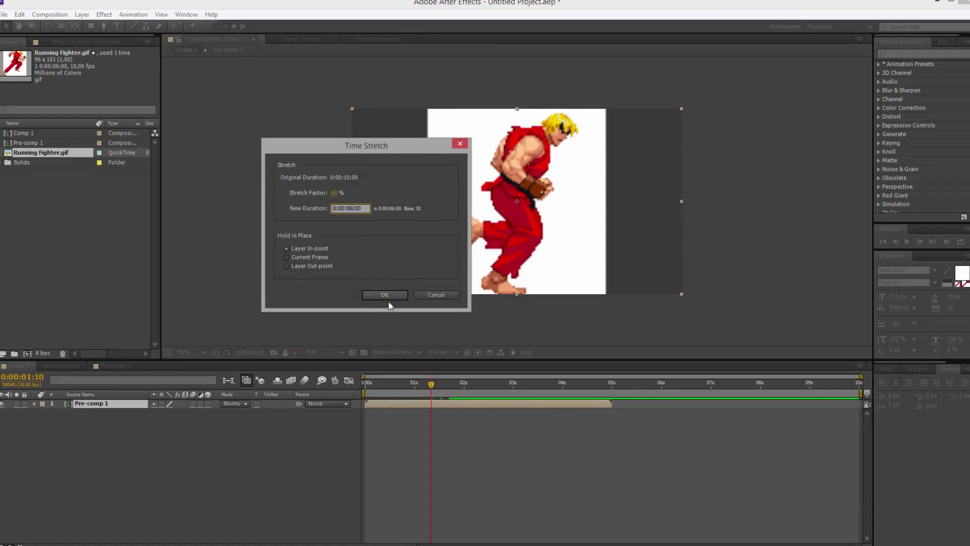
{"action": "left_click", "coordinate": [384, 295]}
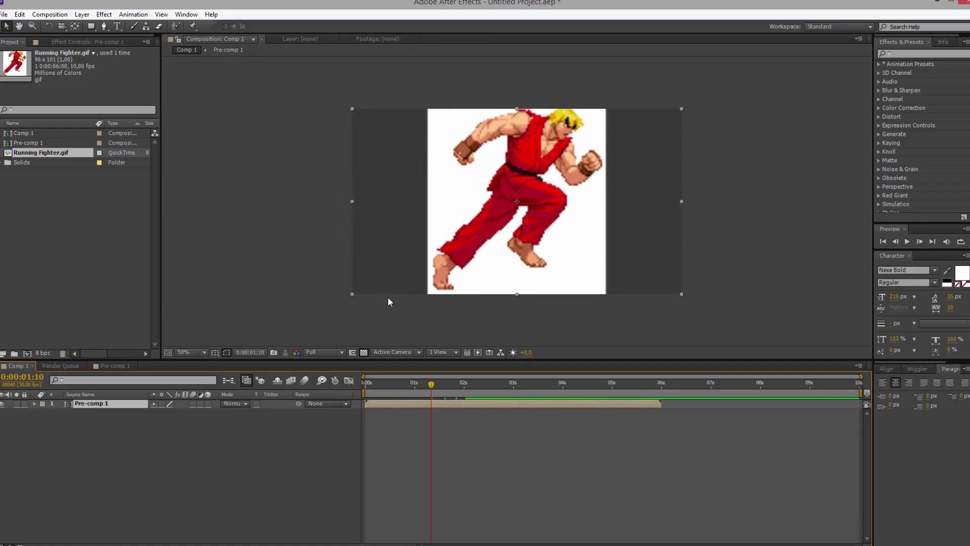